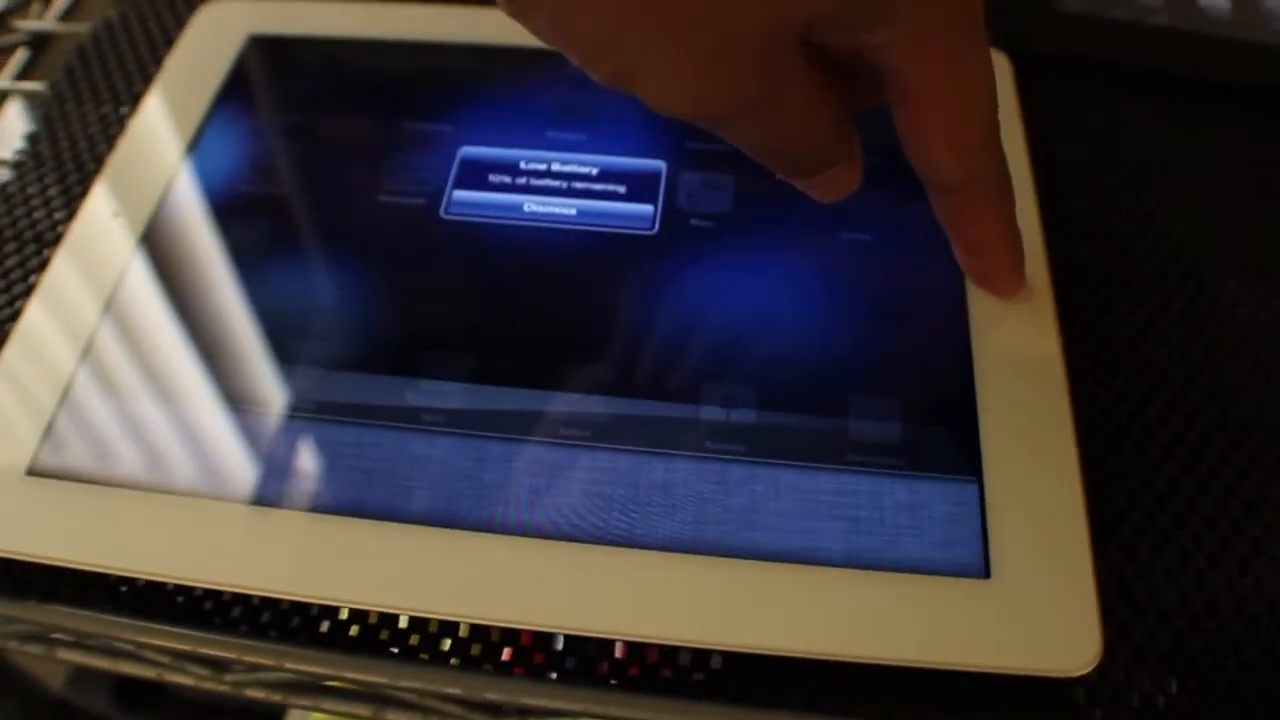
Dismiss the 10% low-battery alert so the home screen with its apps and folders shows
left_click(556, 208)
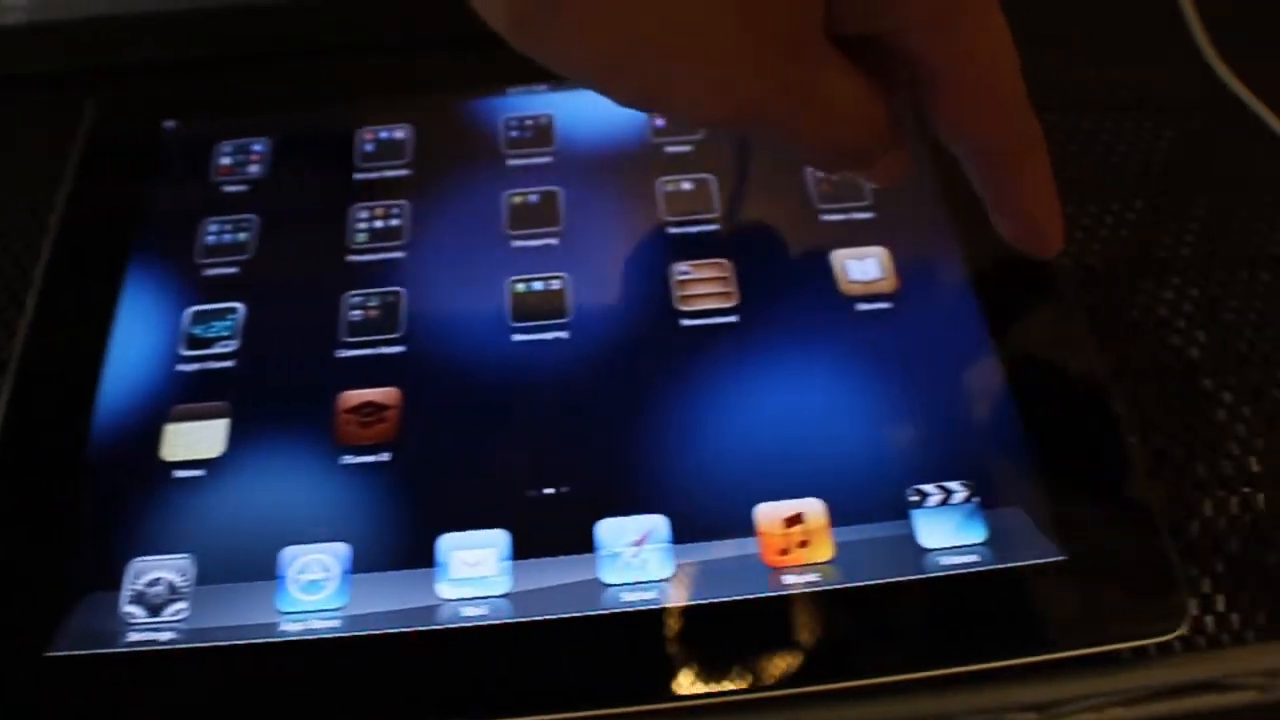